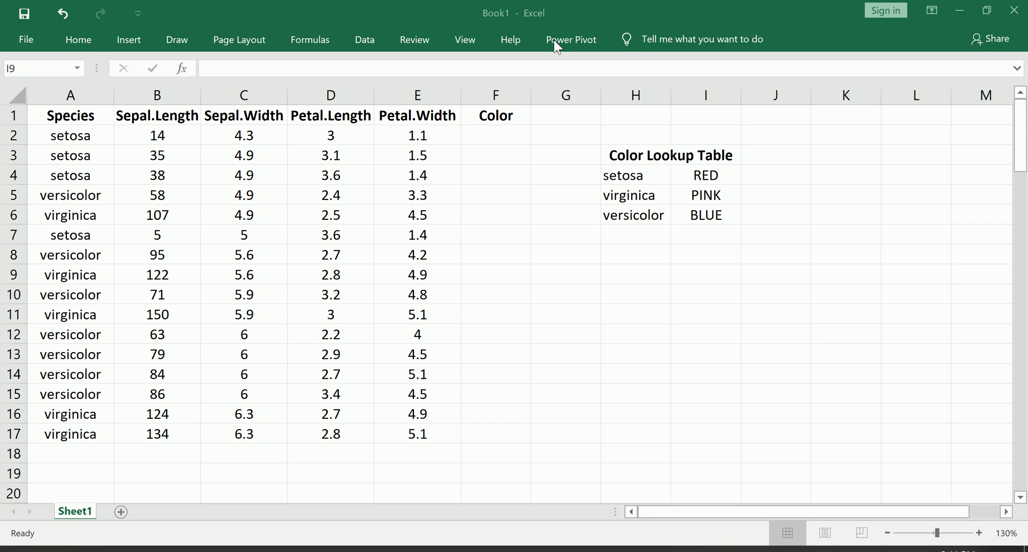
pyautogui.moveTo(72, 111)
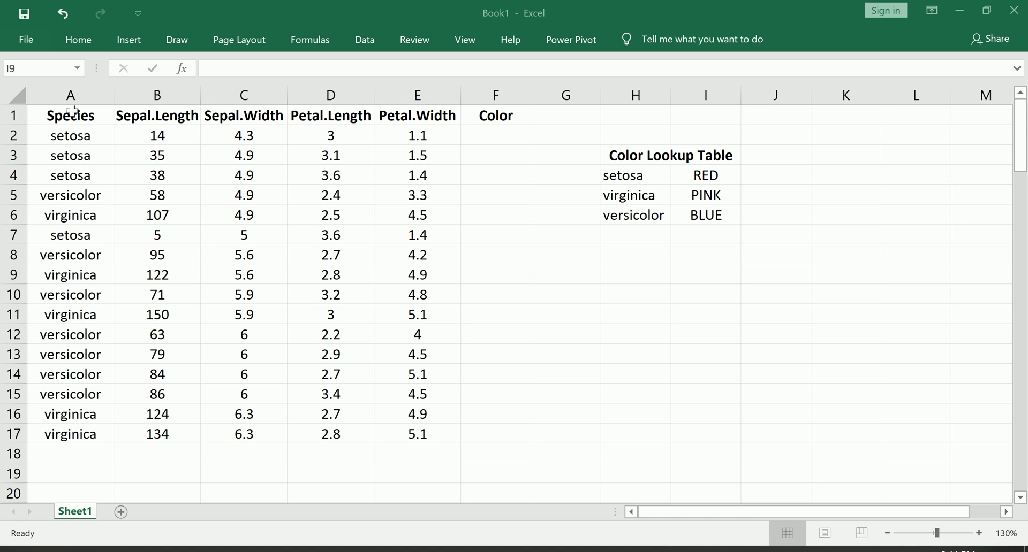
# Review the species data table: its headers, setosa and versicolor entries, and measurements
pyautogui.moveTo(70, 115); pyautogui.dragTo(494, 434)
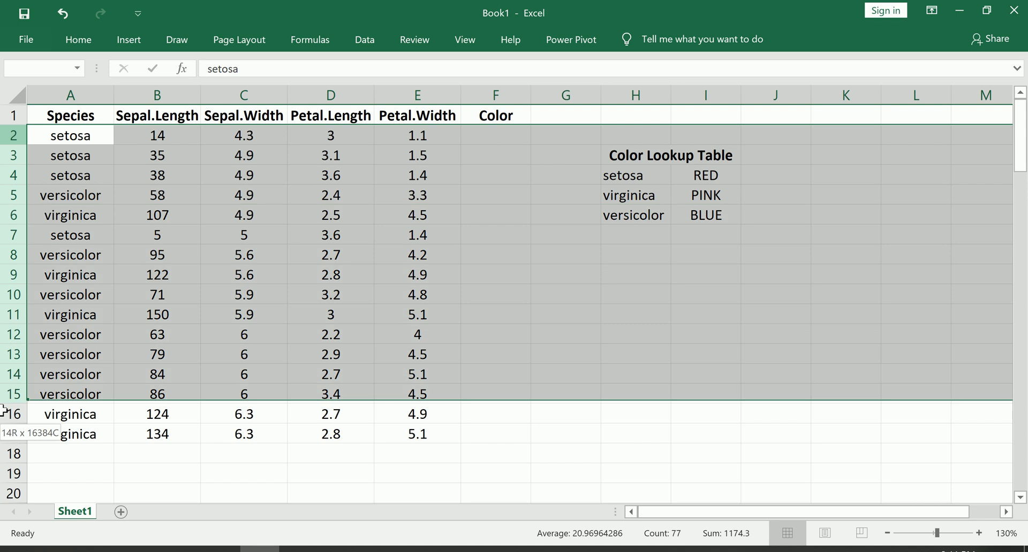
pyautogui.click(70, 394)
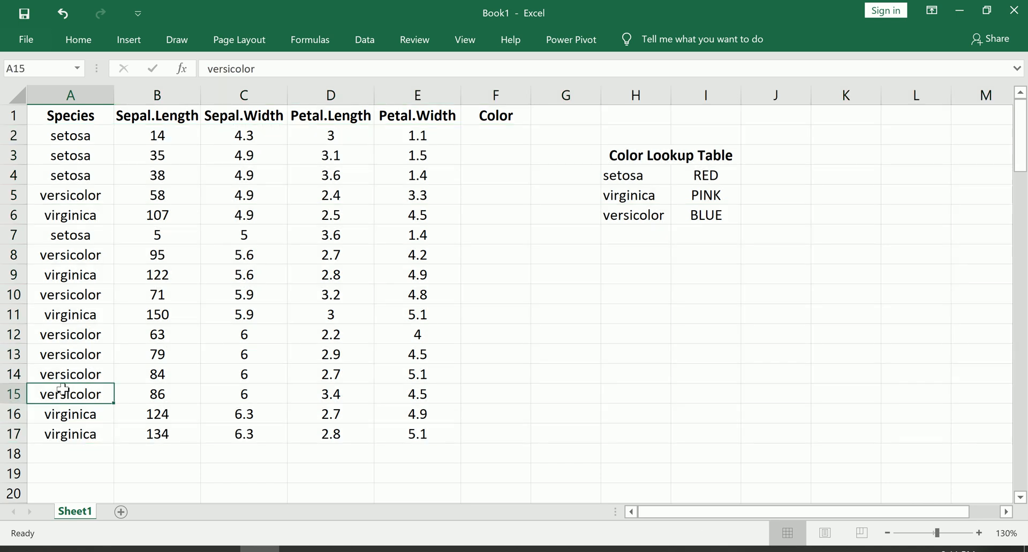
pyautogui.click(70, 115)
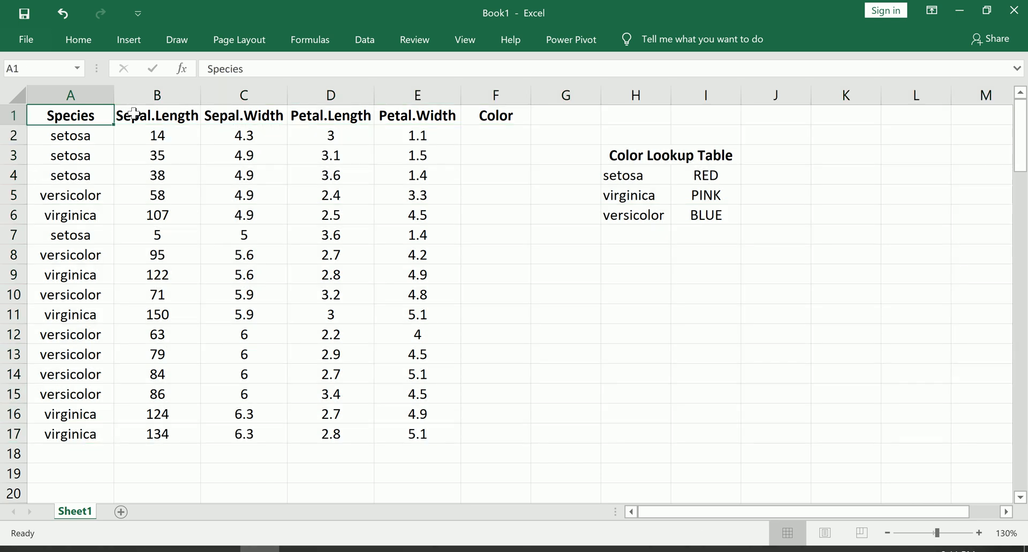
pyautogui.click(330, 115)
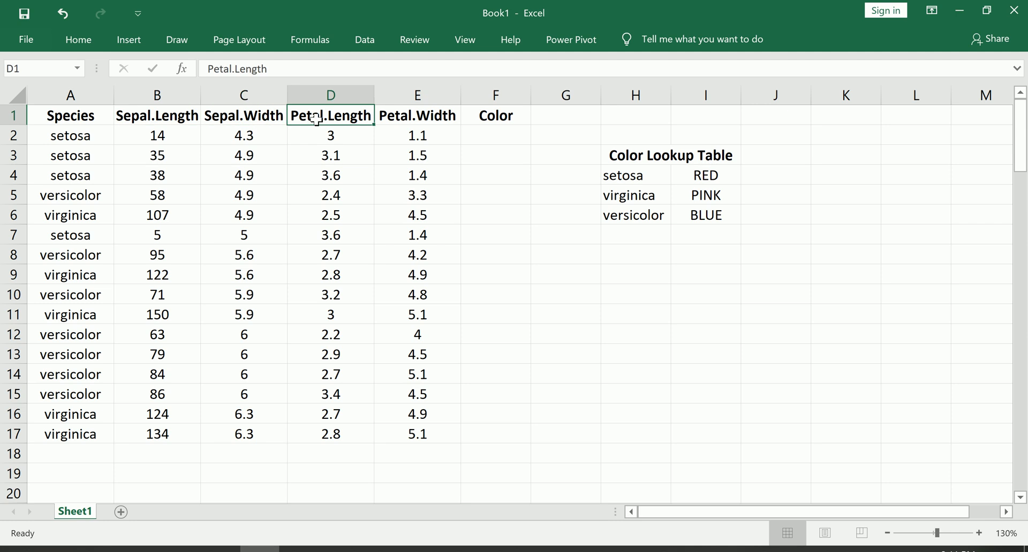
pyautogui.click(417, 175)
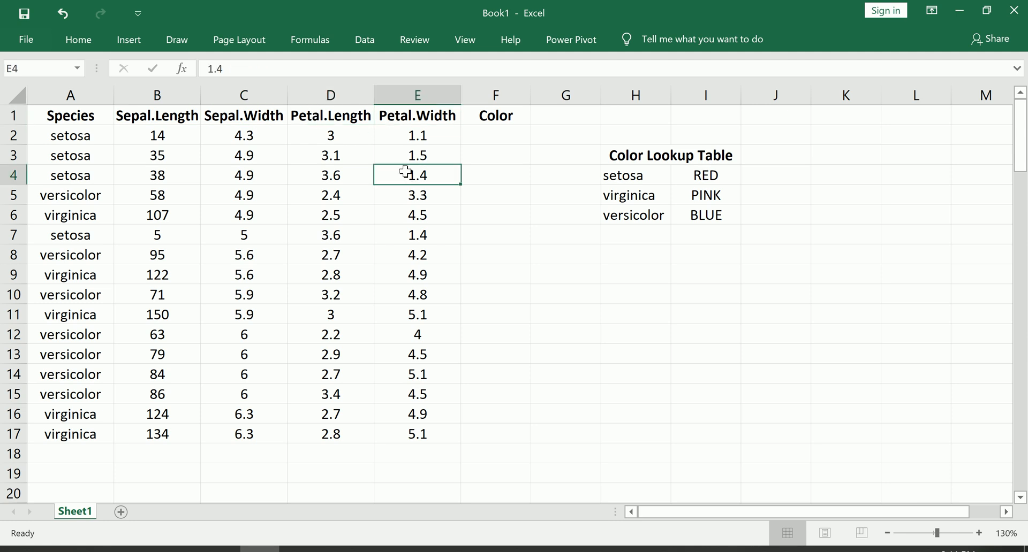
pyautogui.moveTo(70, 155)
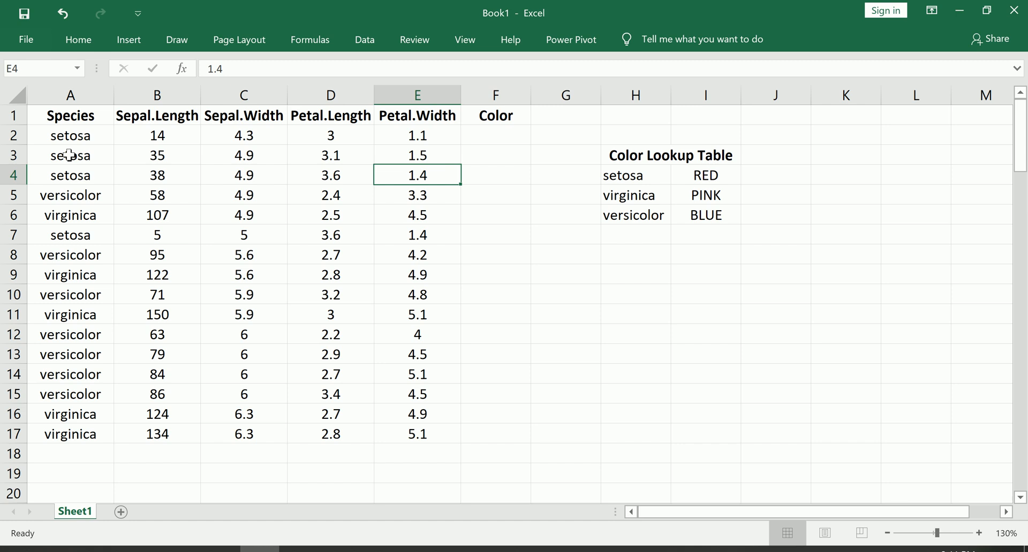
pyautogui.click(70, 135)
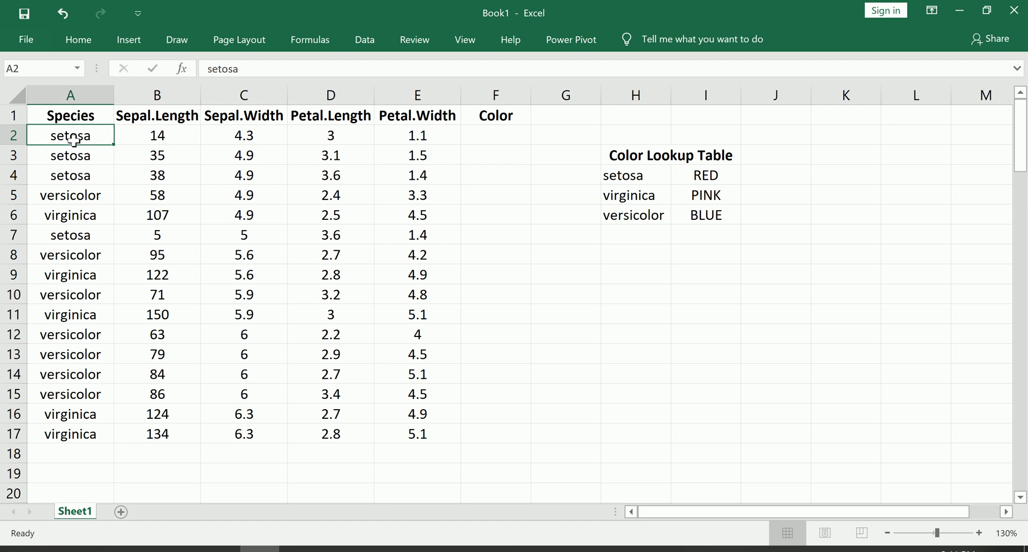
pyautogui.moveTo(469, 134)
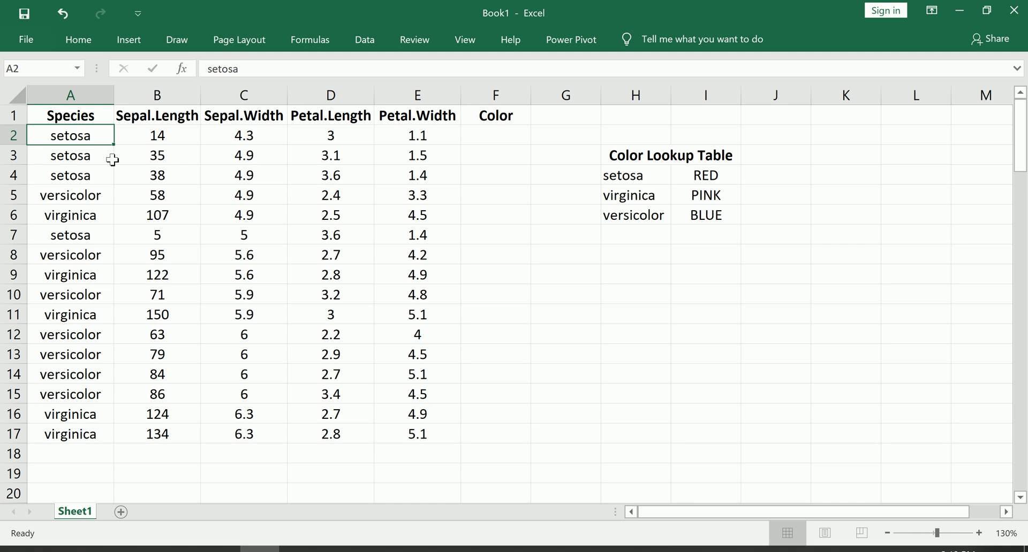
pyautogui.click(71, 155)
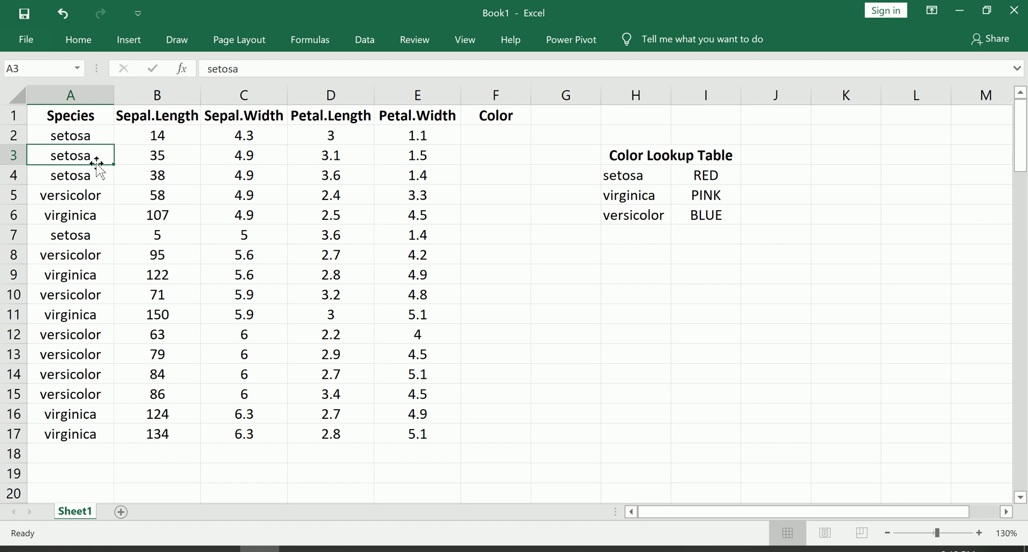
pyautogui.moveTo(633, 175)
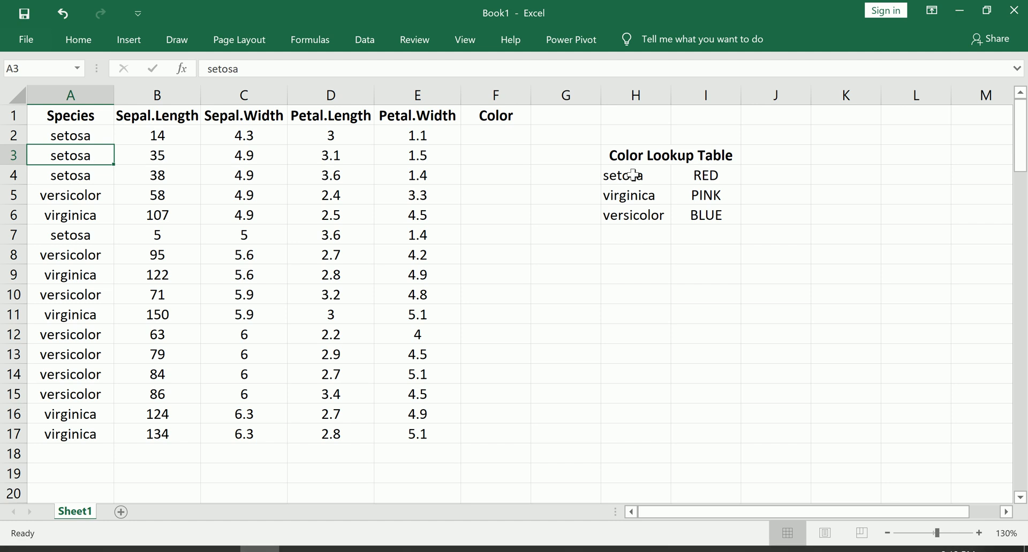
# Inspect the Color Lookup Table entries, including the setosa RED and BLUE rows
pyautogui.moveTo(635, 175); pyautogui.dragTo(706, 215)
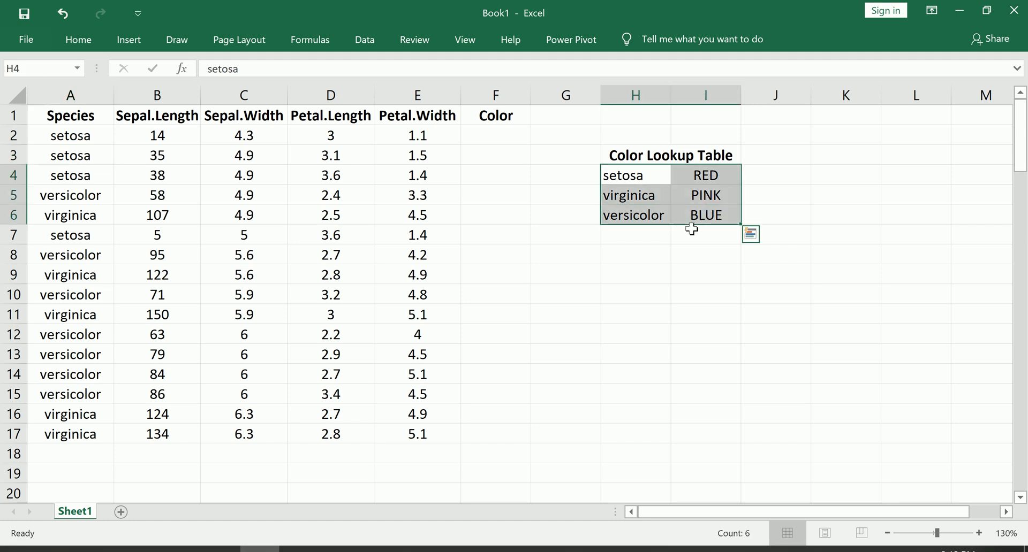
pyautogui.moveTo(641, 162)
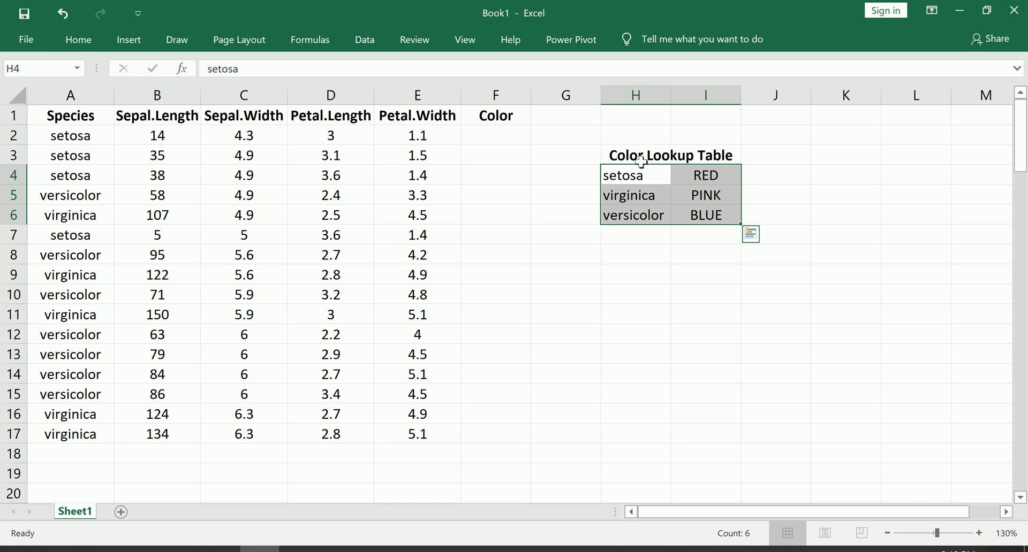
pyautogui.click(704, 215)
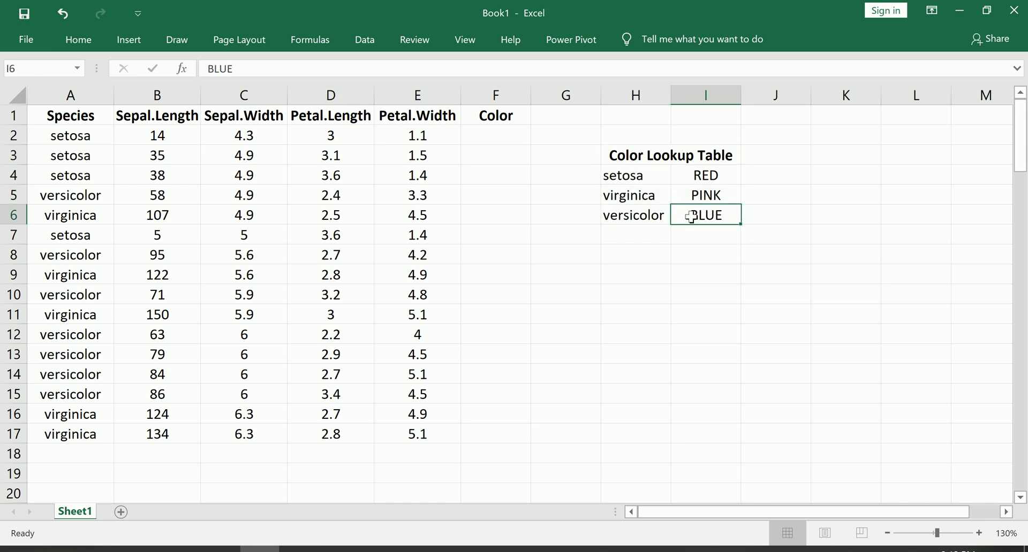
pyautogui.click(633, 175)
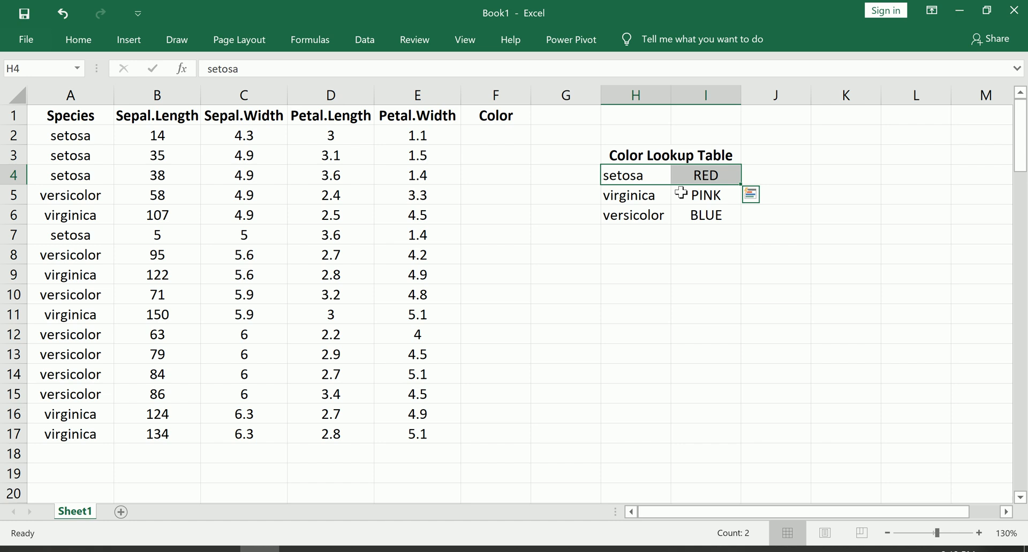
pyautogui.click(633, 195)
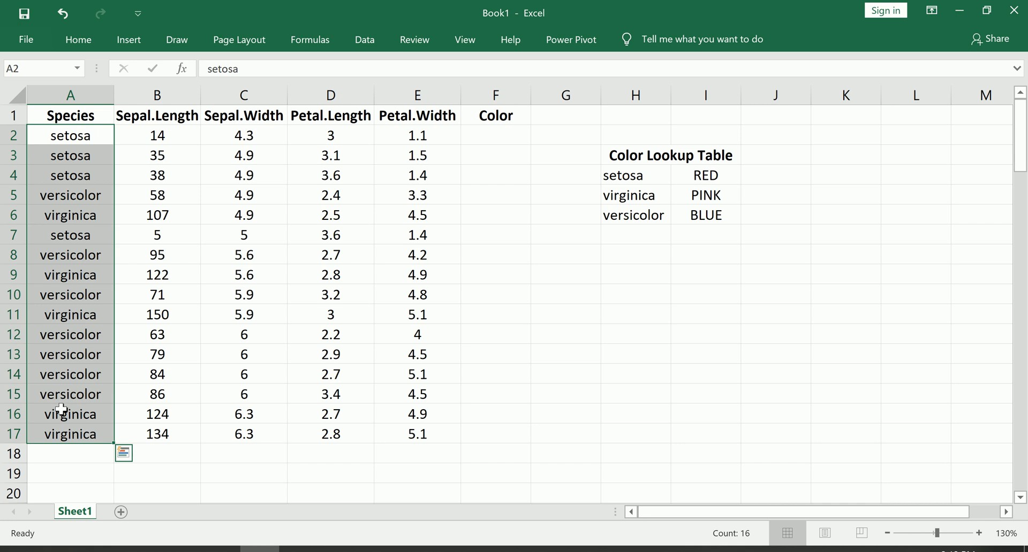
# Survey the empty Color cells F2, F5 and F7 in column F
pyautogui.click(496, 135)
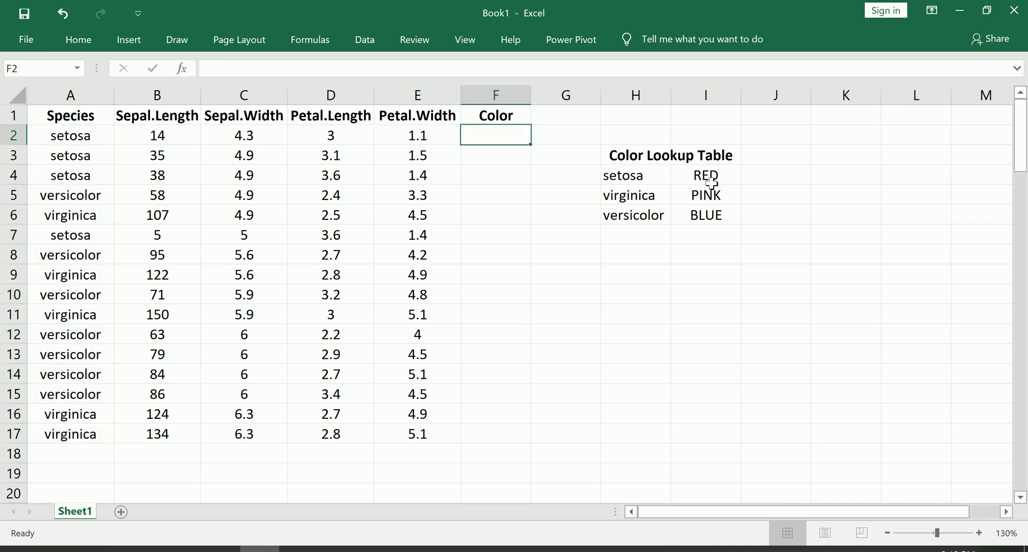
pyautogui.click(495, 195)
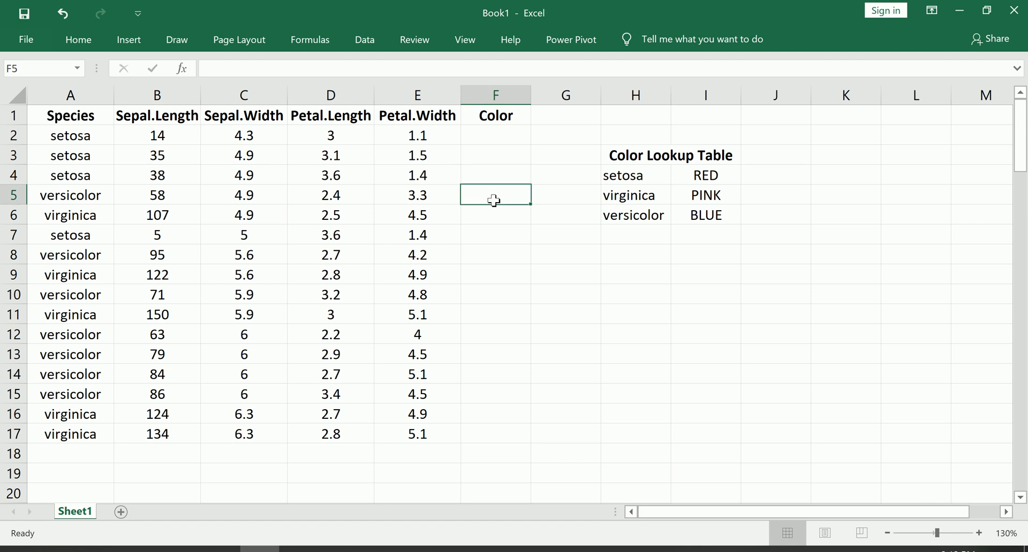
pyautogui.click(494, 134)
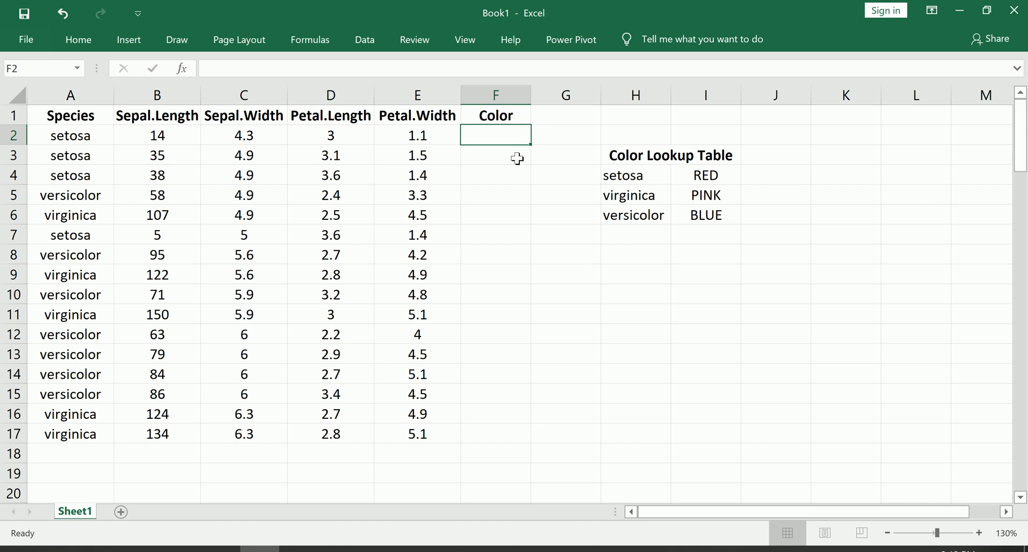
pyautogui.click(70, 156)
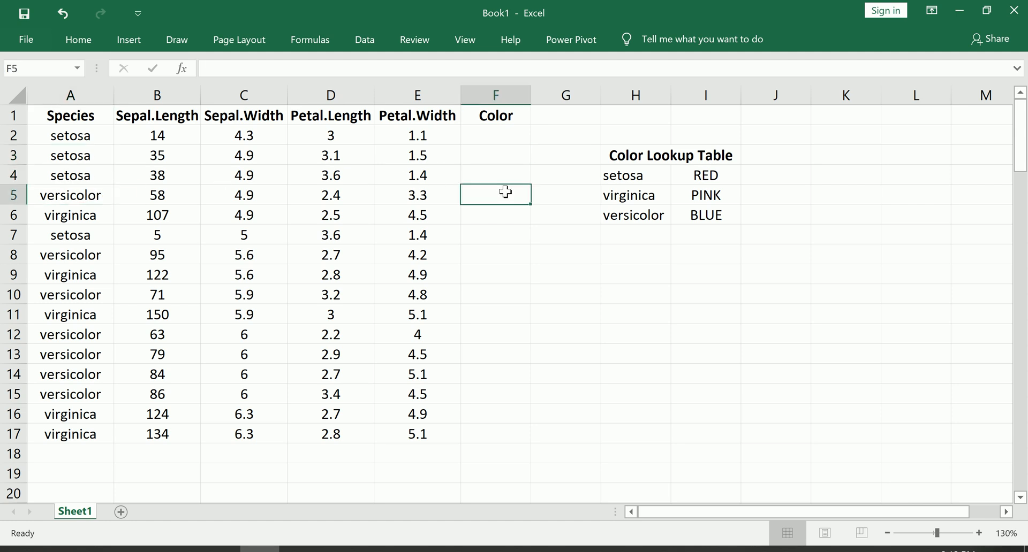
pyautogui.click(495, 234)
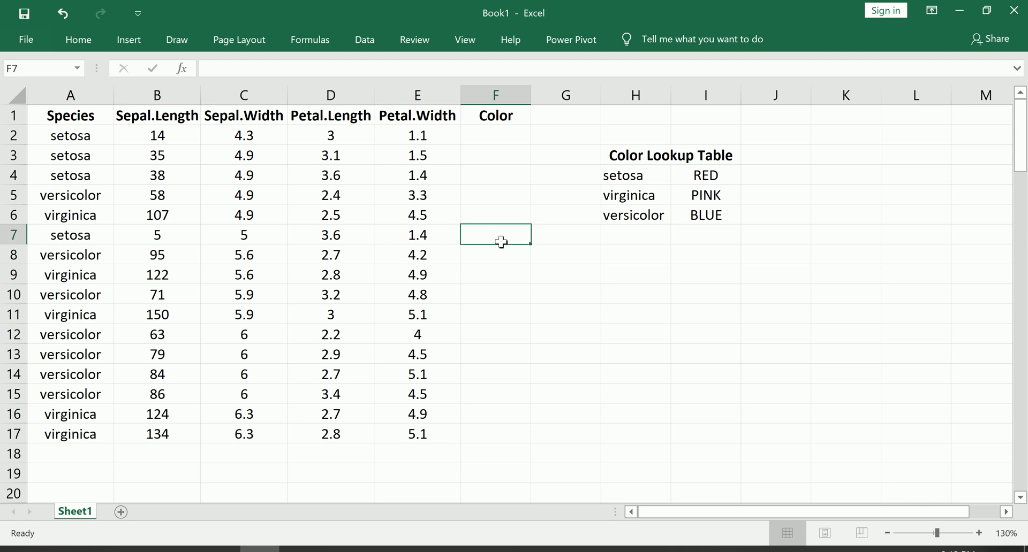
pyautogui.click(495, 134)
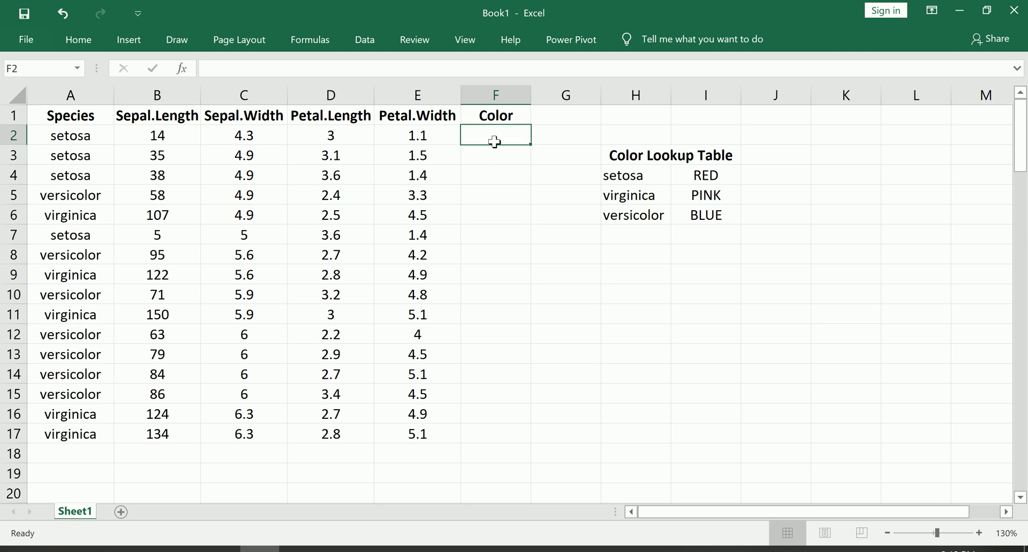
pyautogui.moveTo(70, 334); pyautogui.dragTo(71, 434)
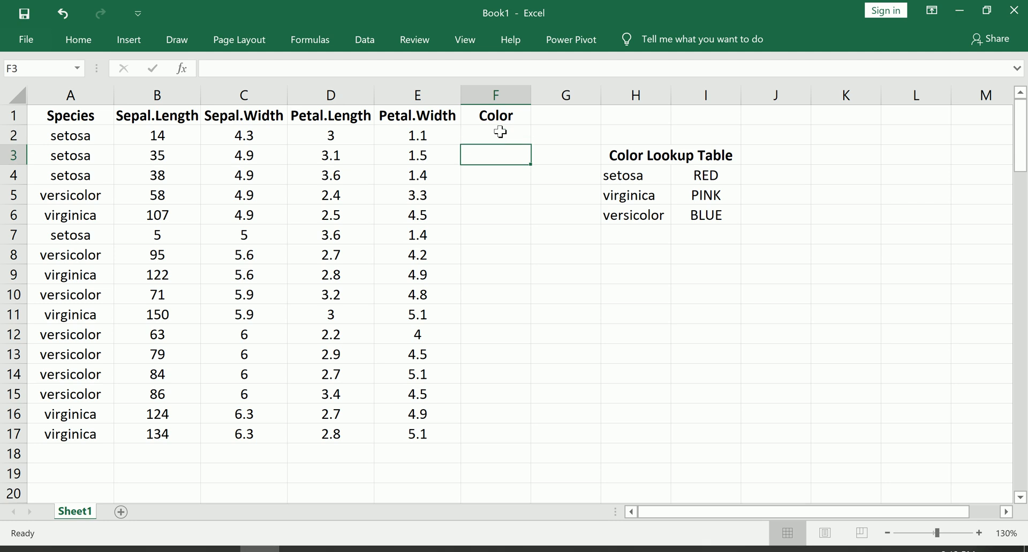
# Begin =VLOOKUP( in F2 with A2 as the lookup value
pyautogui.click(494, 135)
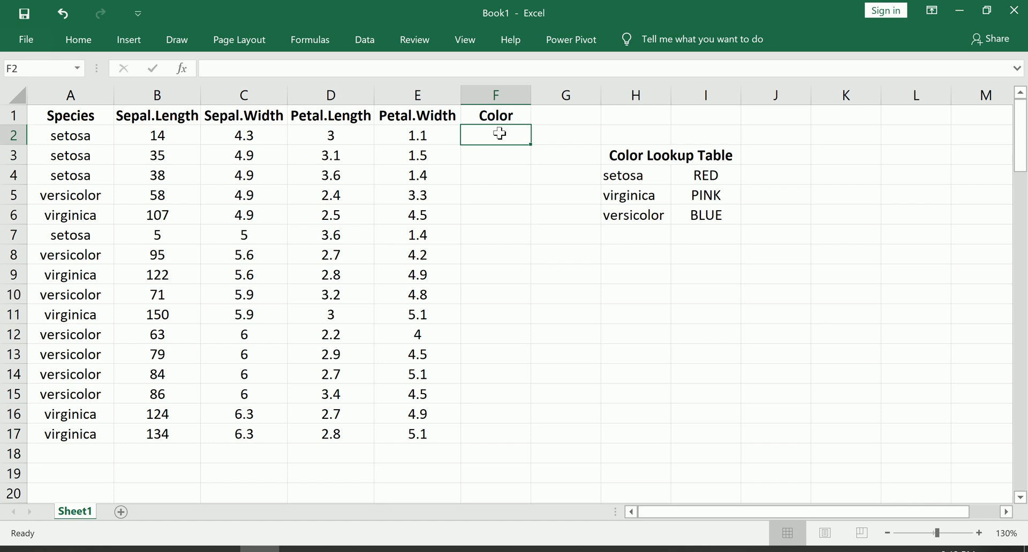
pyautogui.moveTo(487, 173)
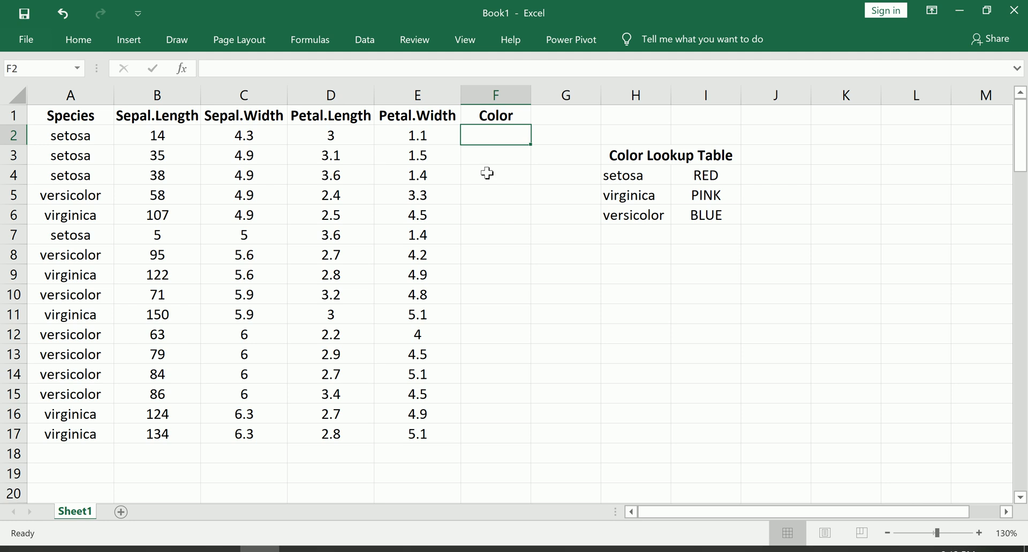
pyautogui.moveTo(489, 140)
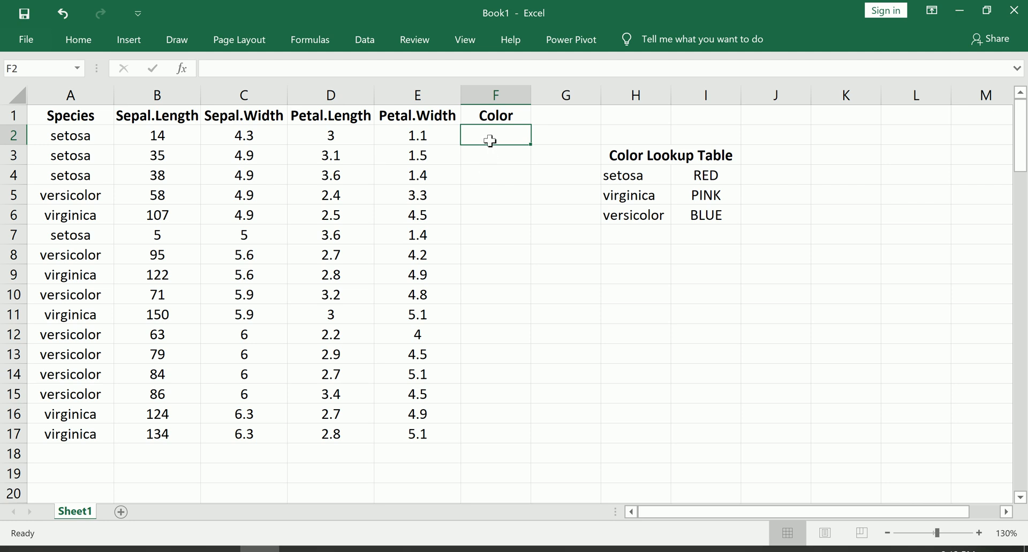
pyautogui.write('=')
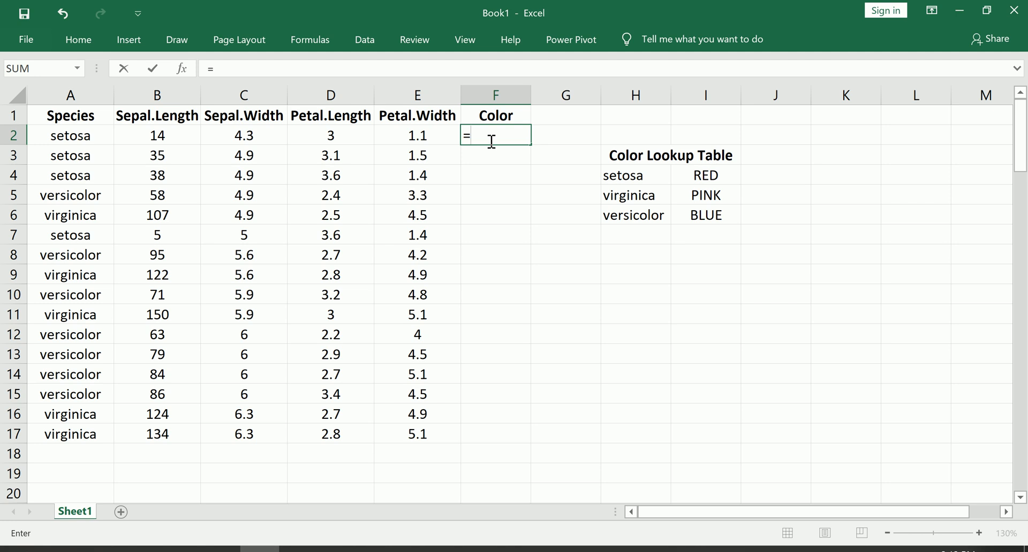
pyautogui.write('vlookup(')
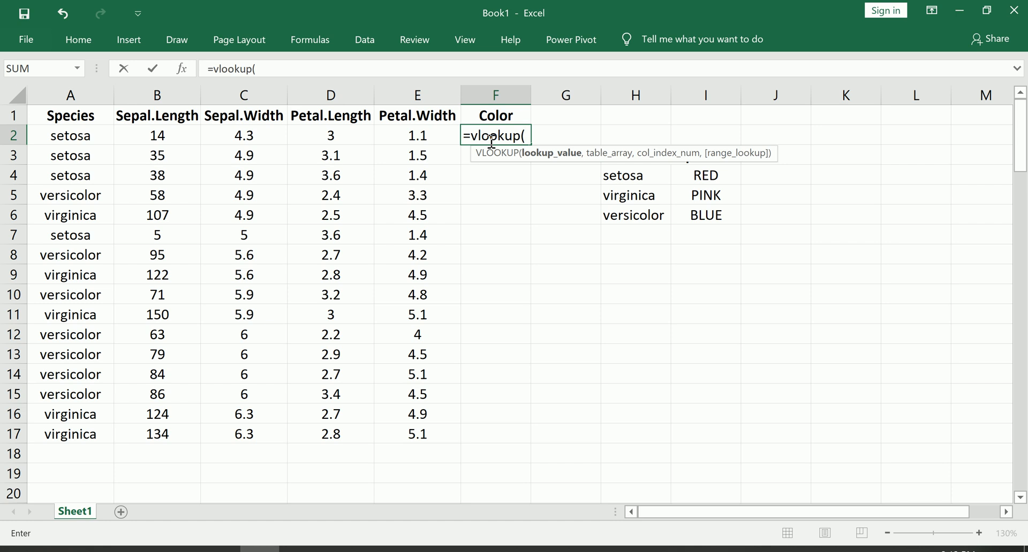
pyautogui.moveTo(73, 137)
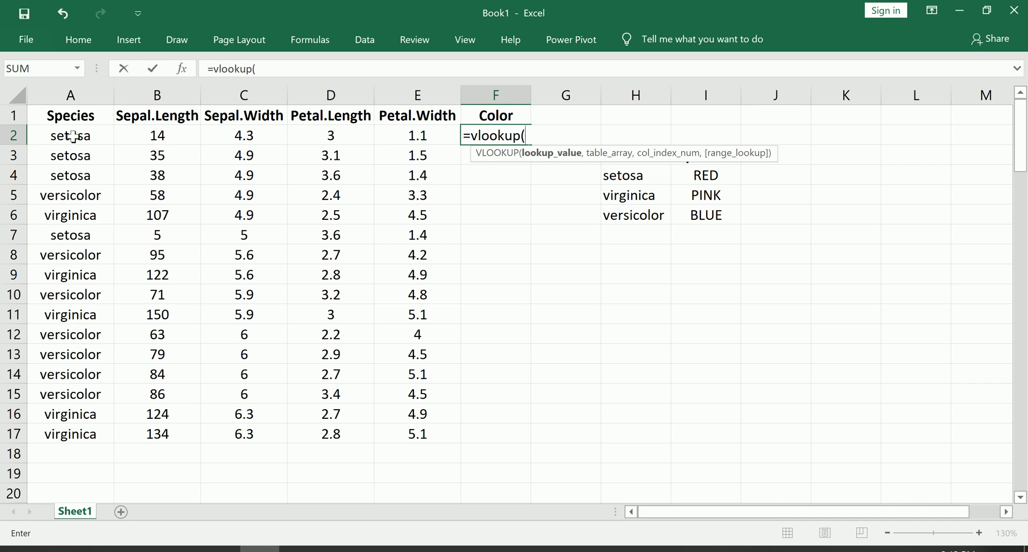
pyautogui.click(70, 135)
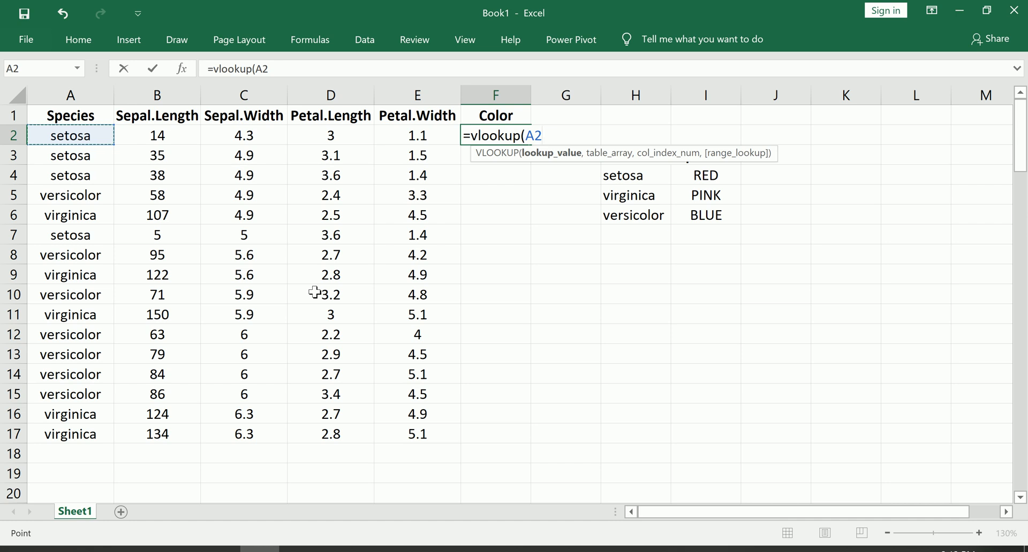
pyautogui.write(',')
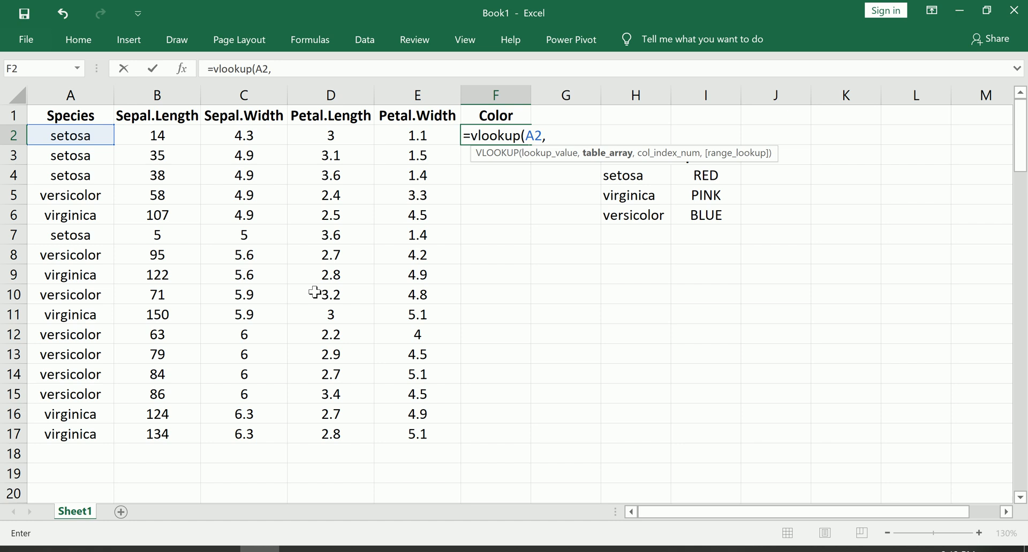
pyautogui.moveTo(699, 343)
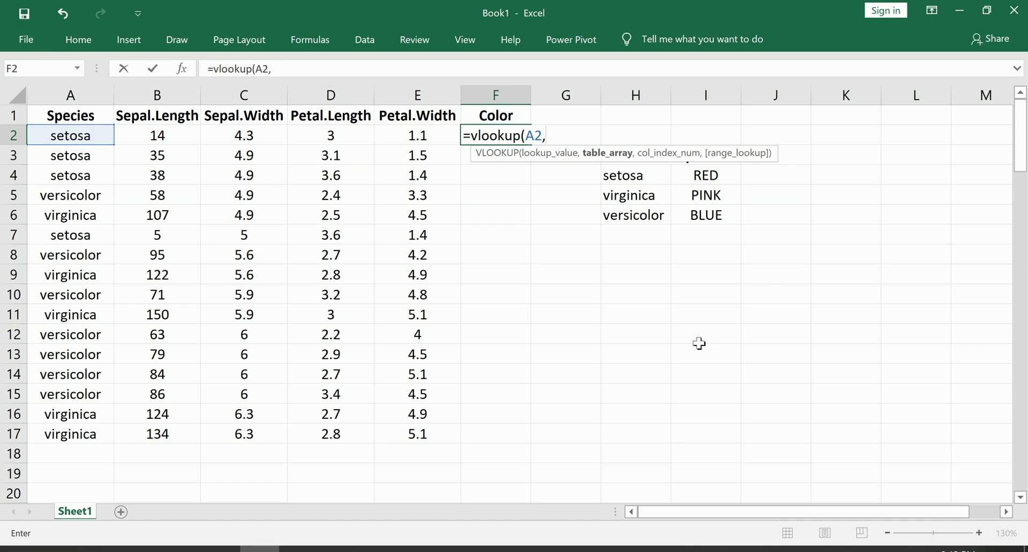
# Add the absolute range $H$4:$I$6 as the VLOOKUP table array
pyautogui.moveTo(622, 175); pyautogui.dragTo(705, 216)
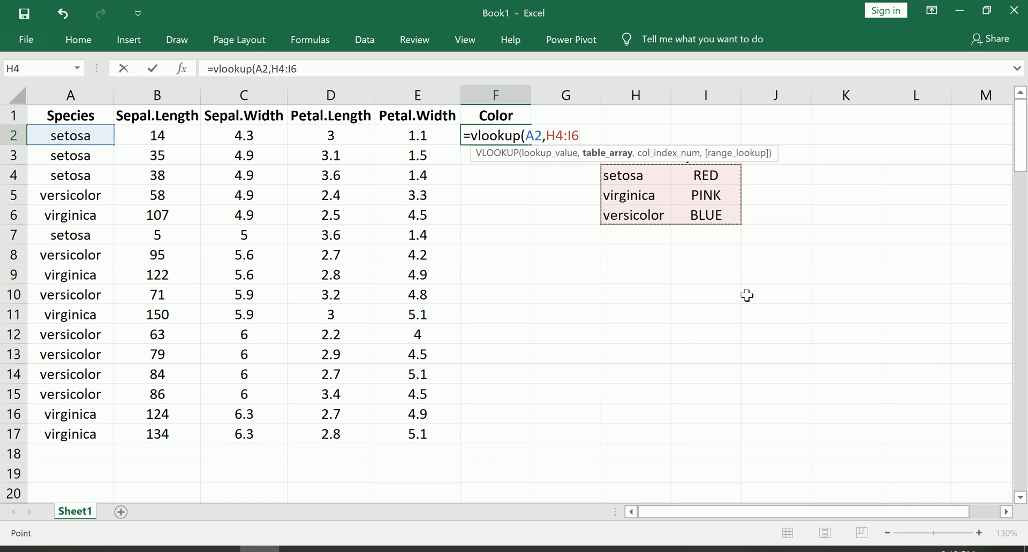
pyautogui.press('f4')
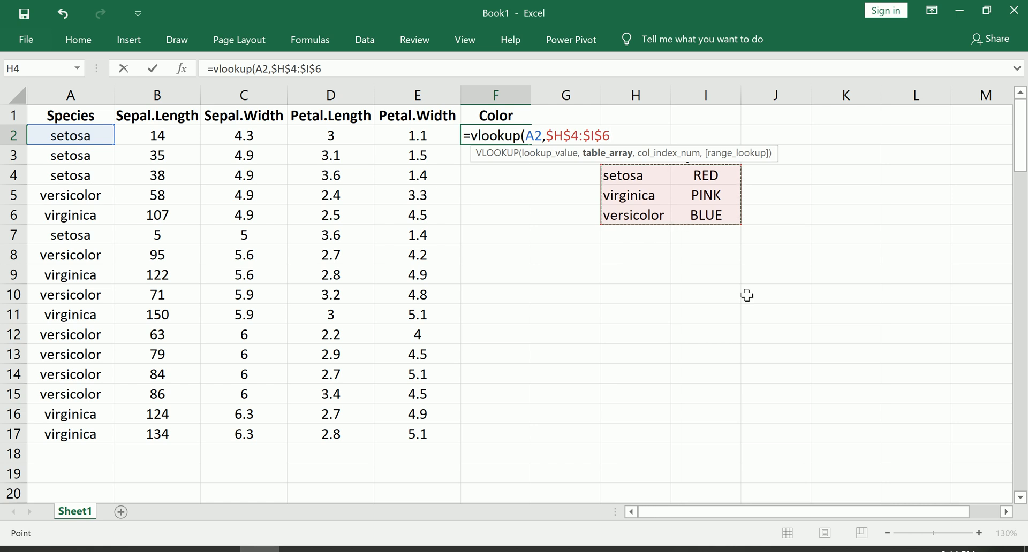
pyautogui.write(',')
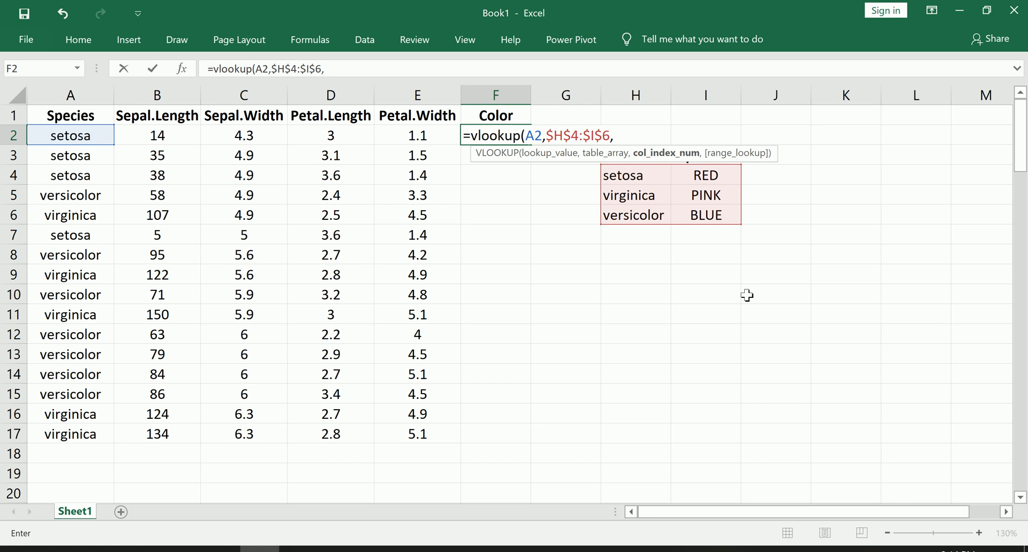
pyautogui.moveTo(643, 190)
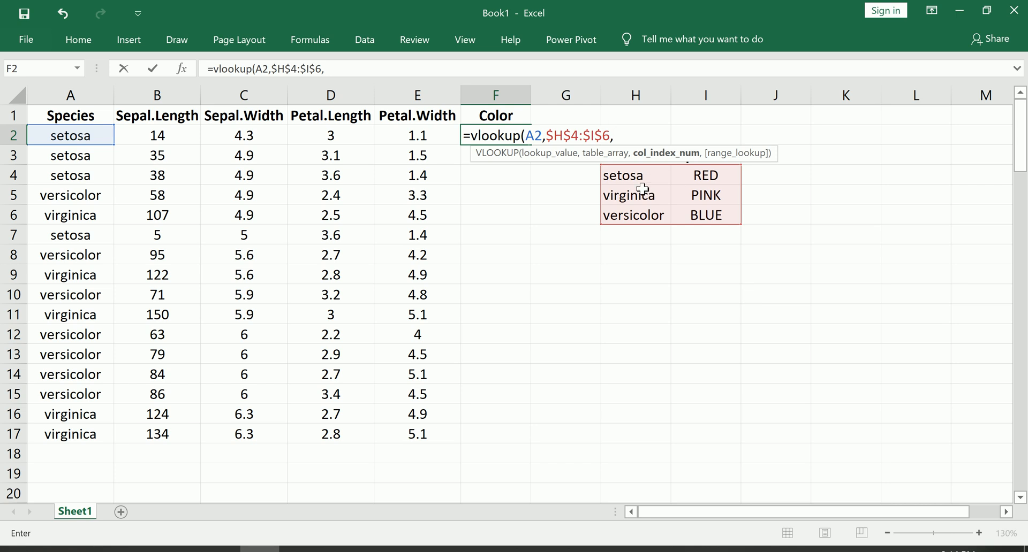
pyautogui.moveTo(637, 182)
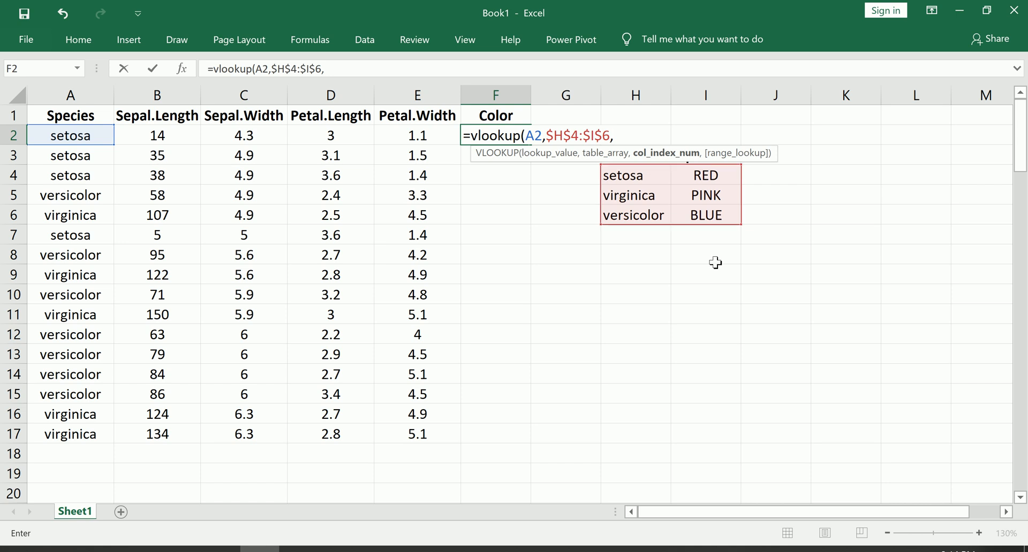
pyautogui.moveTo(707, 175)
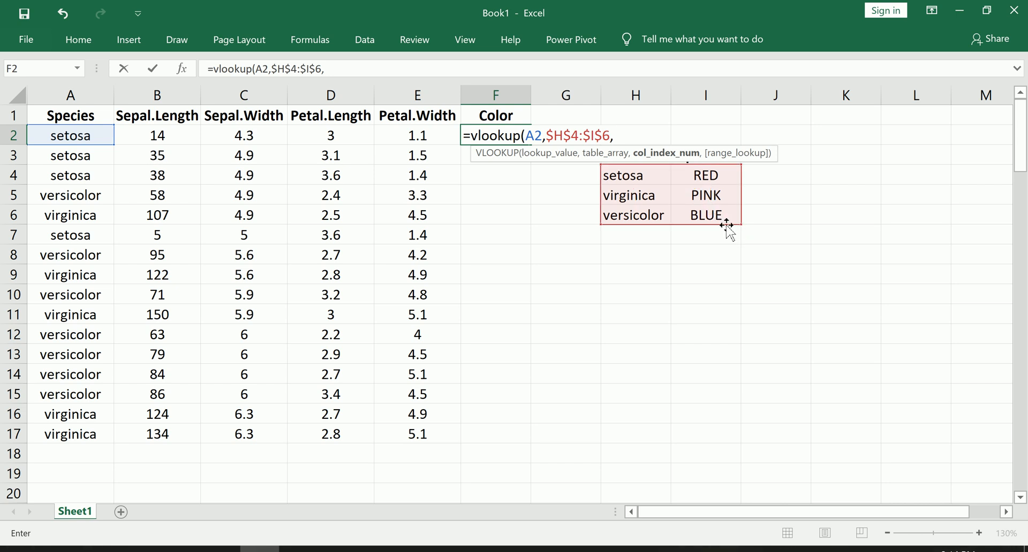
# Complete the formula with column index 2 and FALSE, so F2 shows RED
pyautogui.write('2')
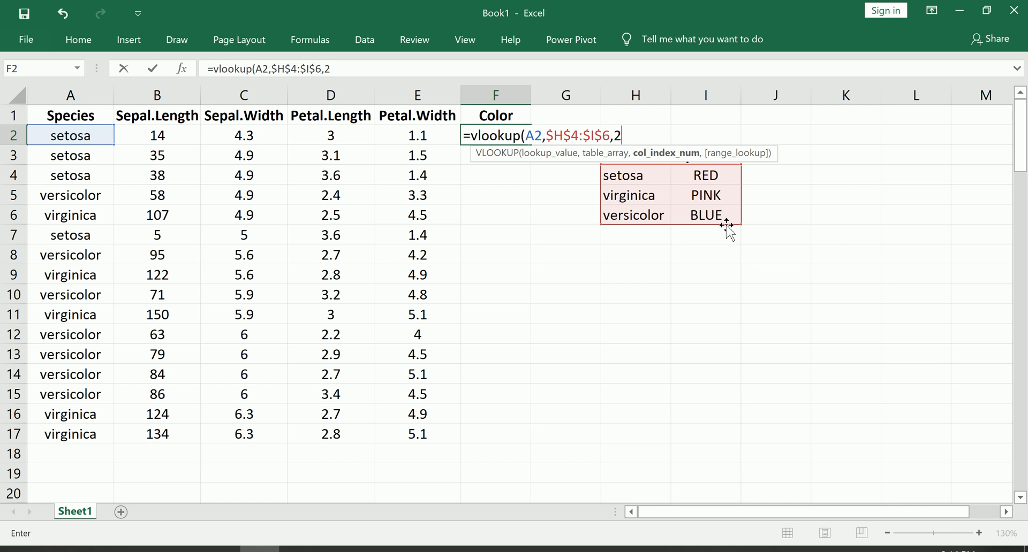
pyautogui.write(',')
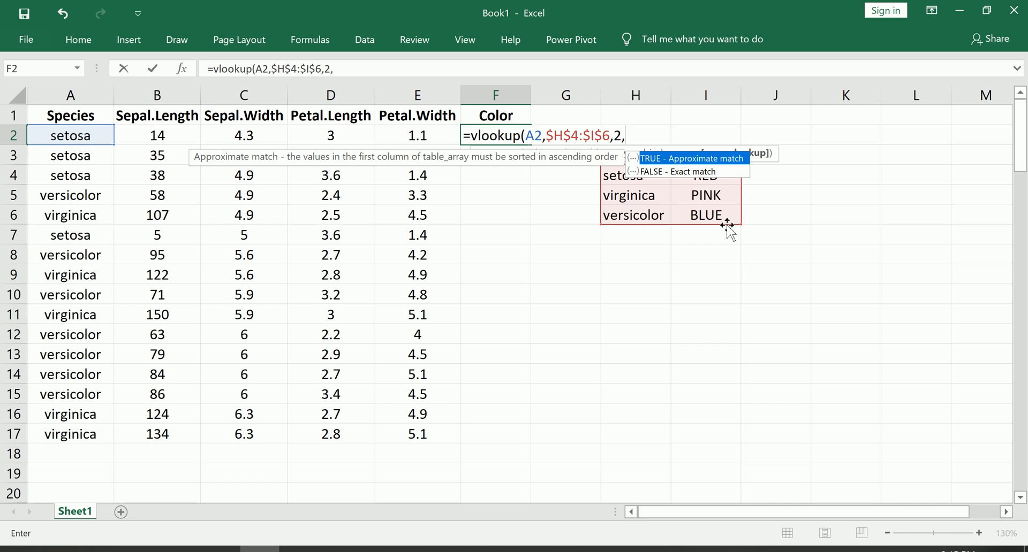
pyautogui.write('FALSE')
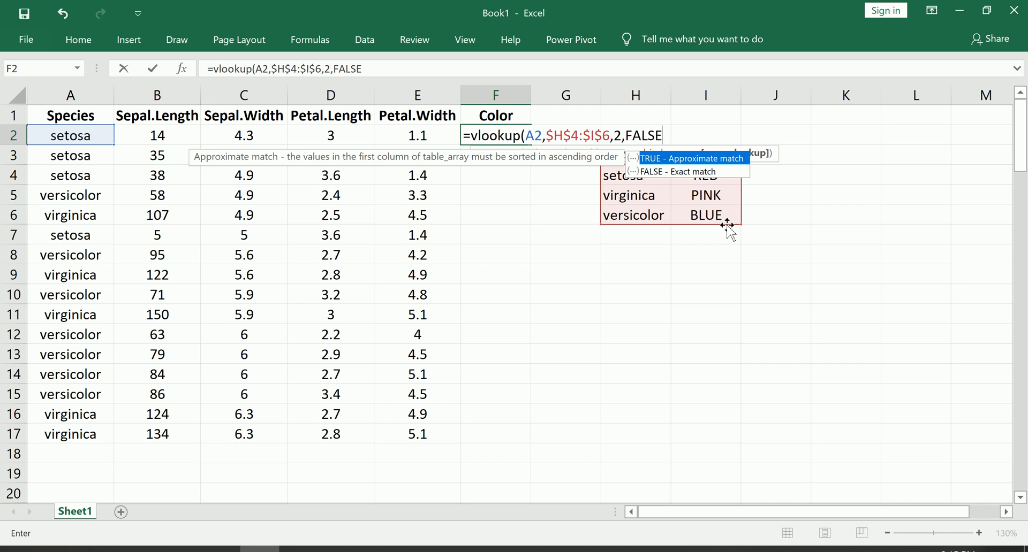
pyautogui.write(')')
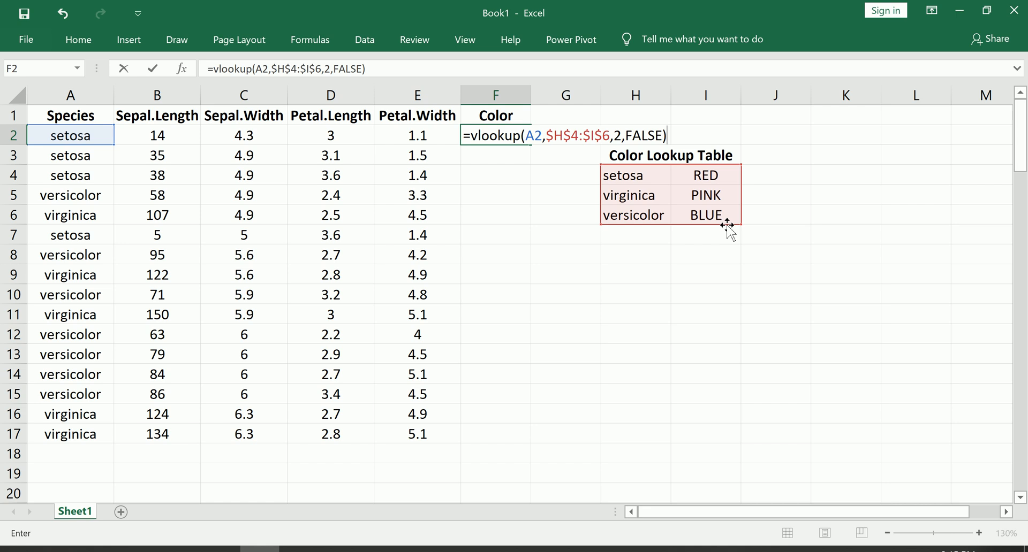
pyautogui.press('enter')
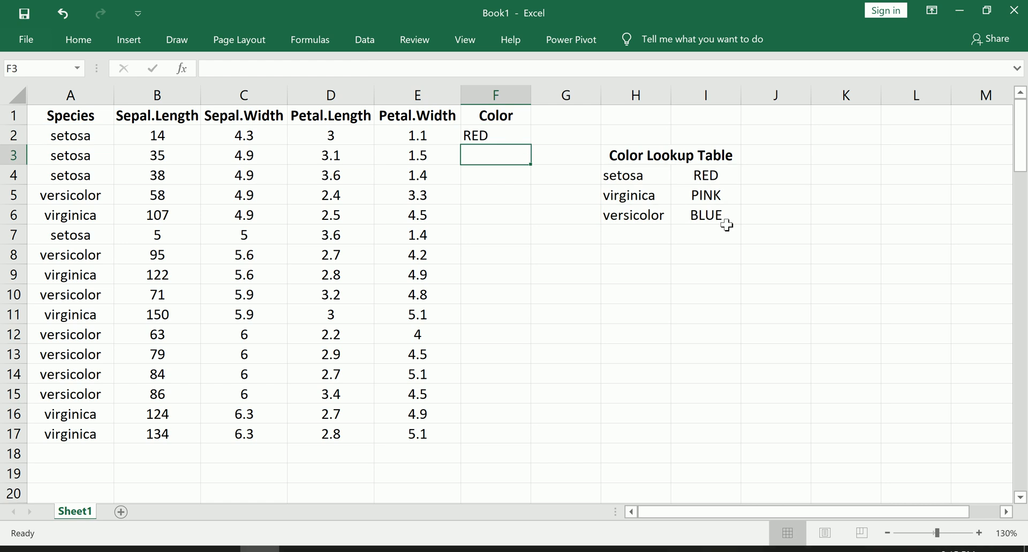
# Fill the F2 VLOOKUP down to F17, then spot-check the versicolor BLUE result
pyautogui.click(70, 135)
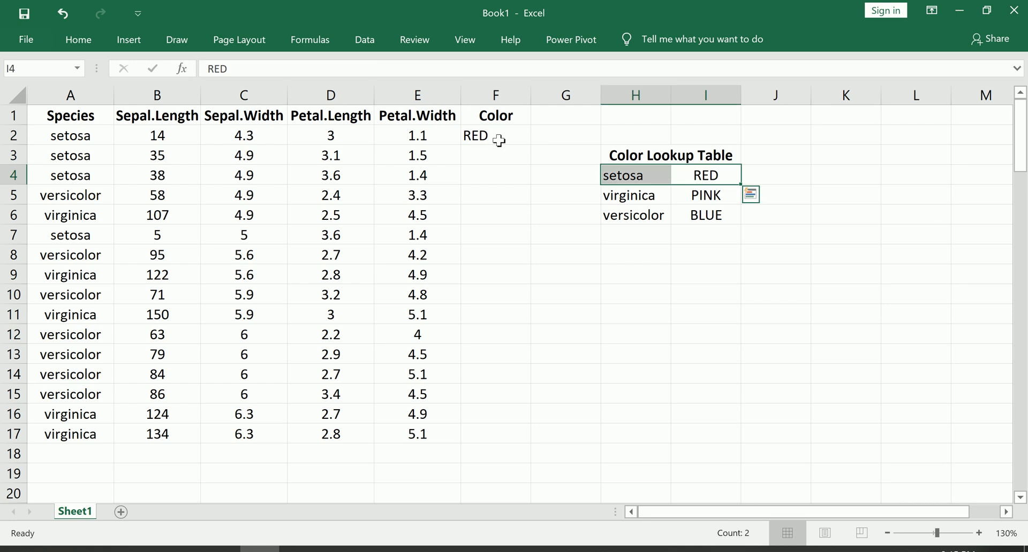
pyautogui.click(495, 135)
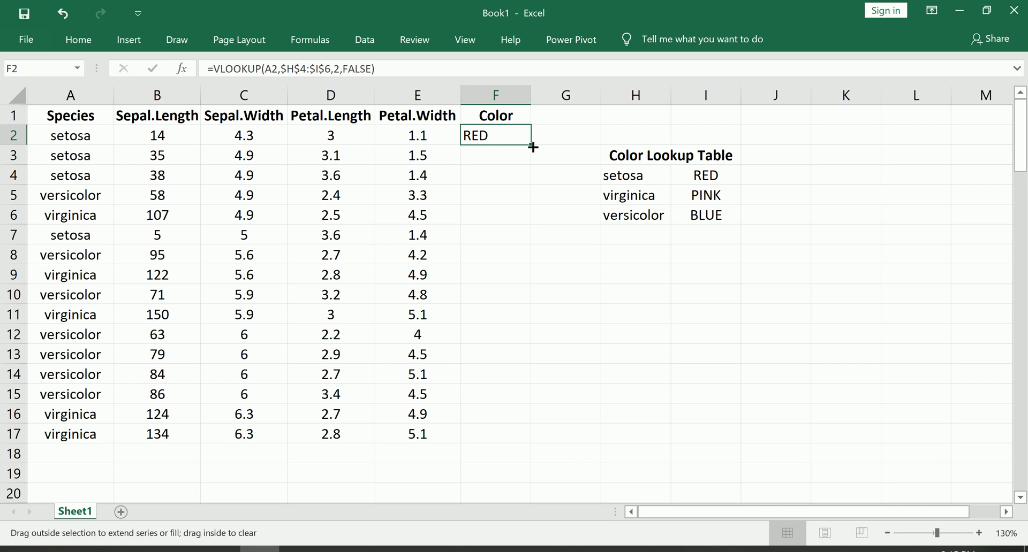
pyautogui.moveTo(532, 147); pyautogui.dragTo(532, 279)
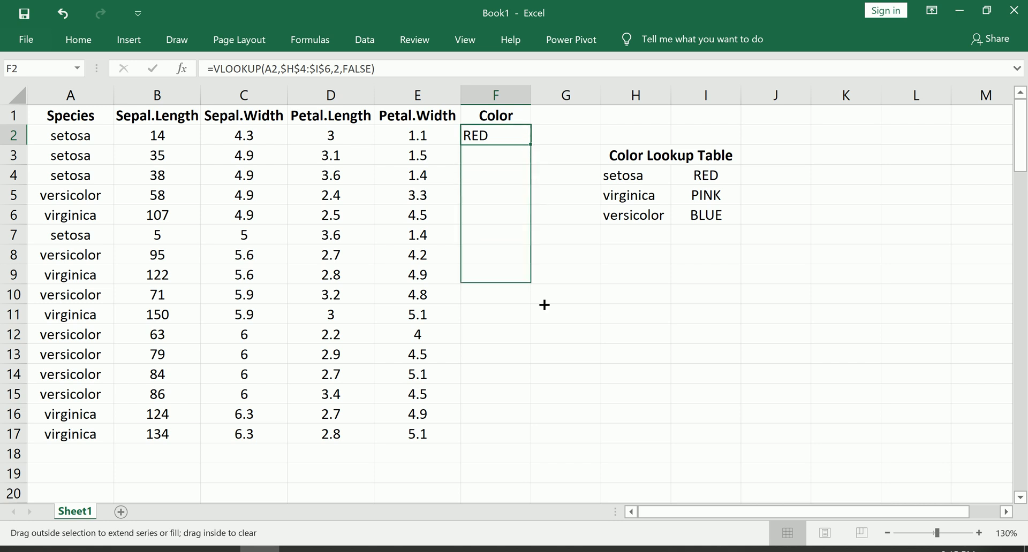
pyautogui.moveTo(494, 135); pyautogui.dragTo(494, 446)
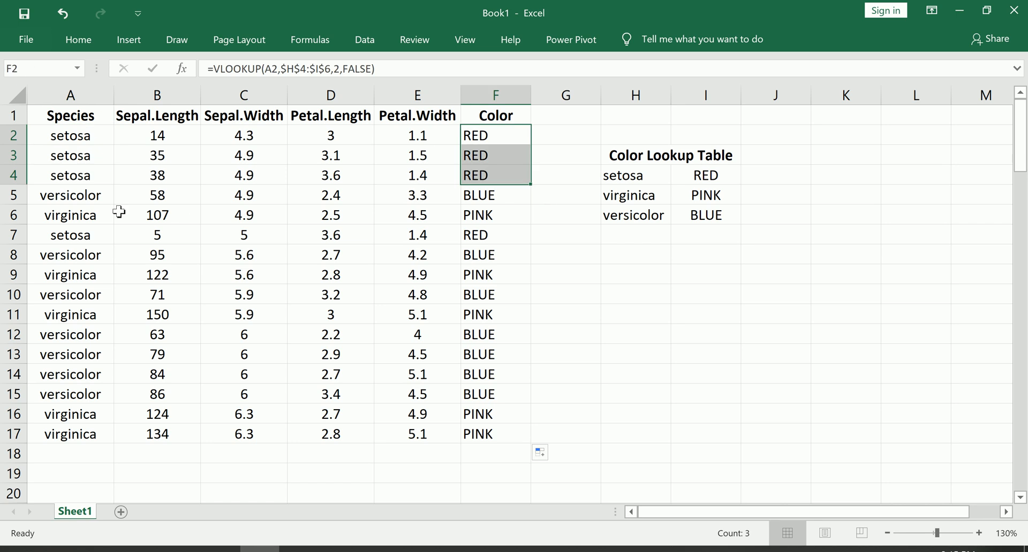
pyautogui.click(70, 255)
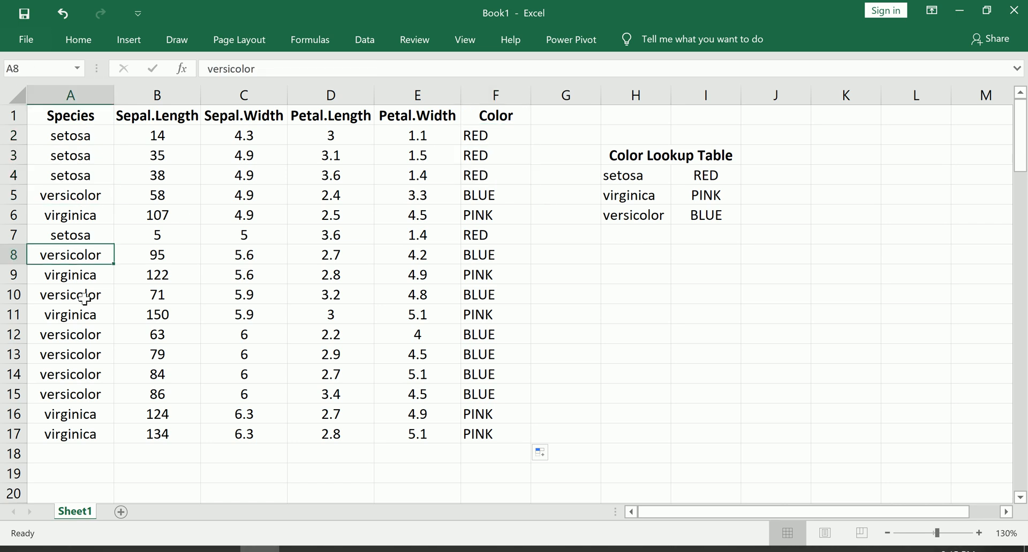
pyautogui.click(495, 254)
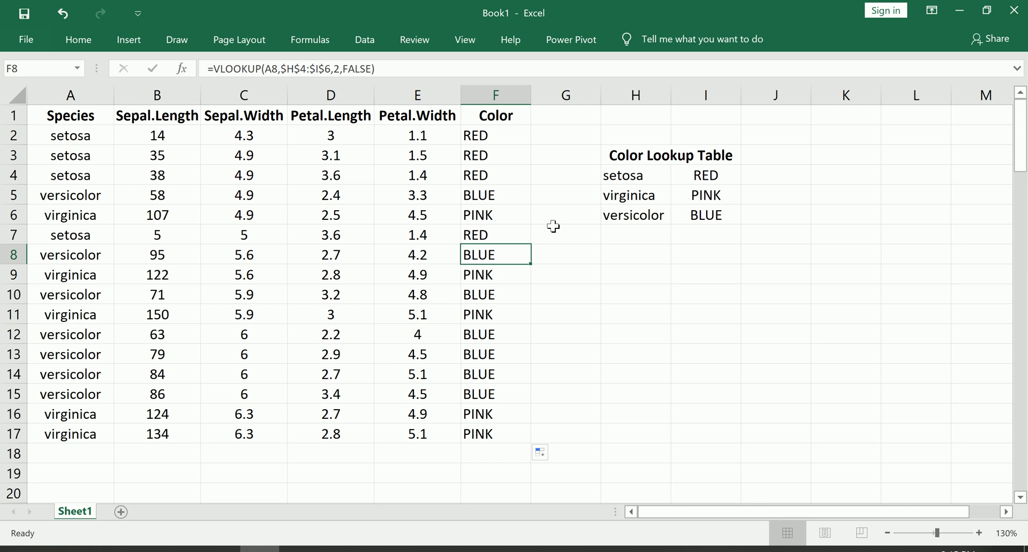
pyautogui.click(70, 214)
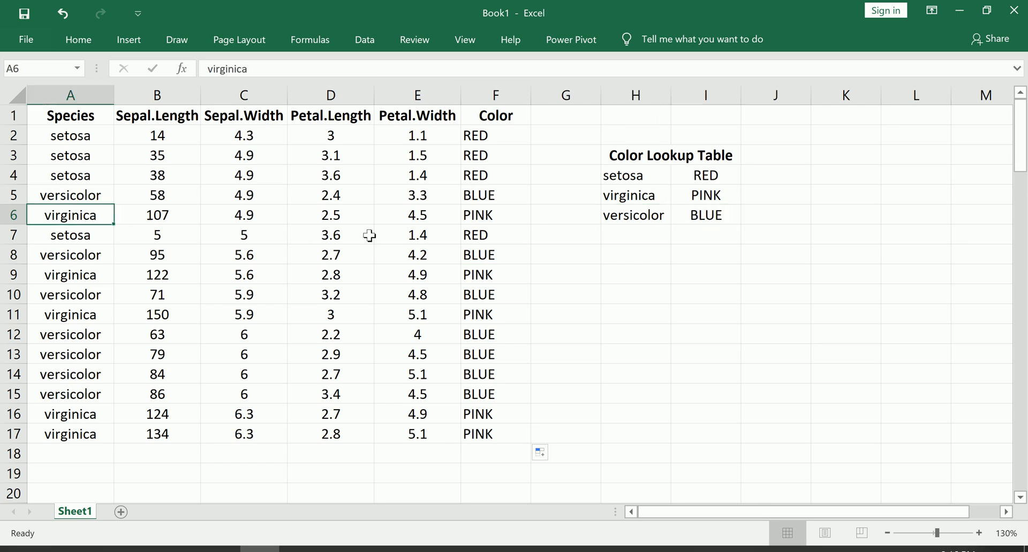